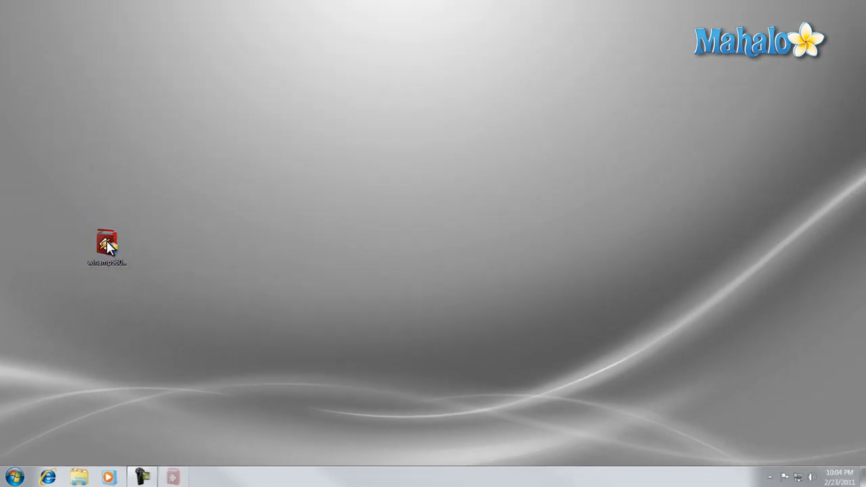
Step: Launch the Winamp installer from its desktop icon
double_click(107, 243)
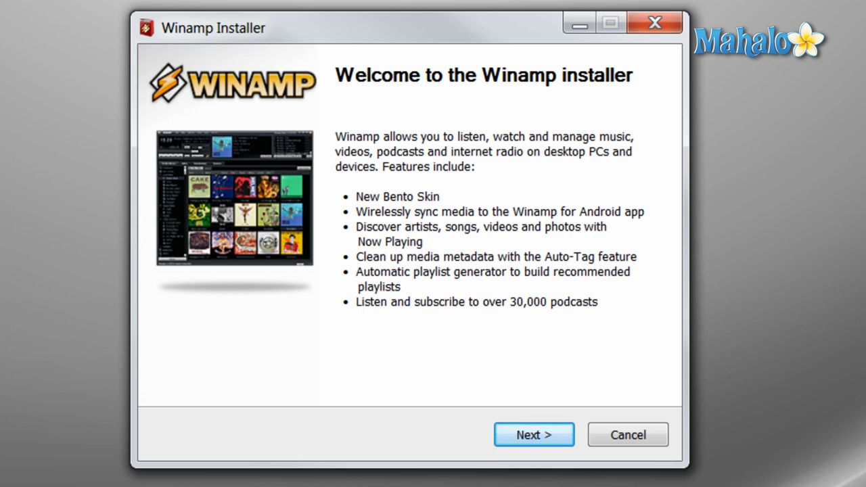
mouse_move(28, 308)
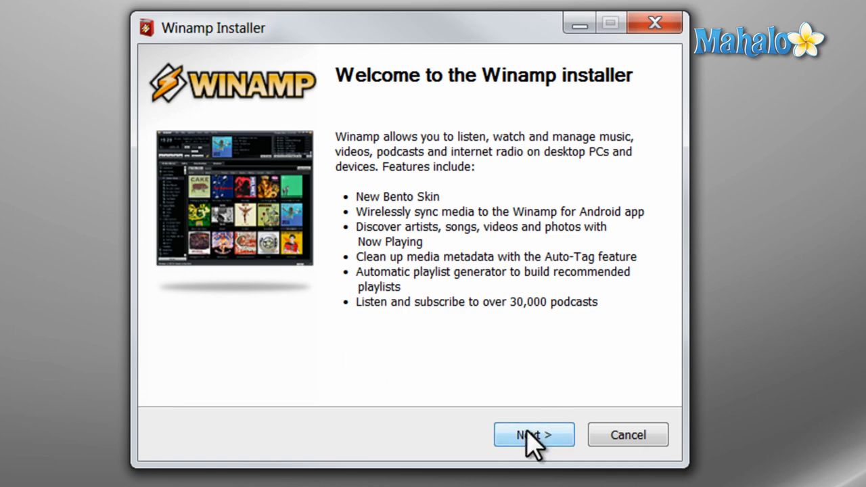
Step: Move past the welcome page, scroll through the license text and accept it
click(533, 435)
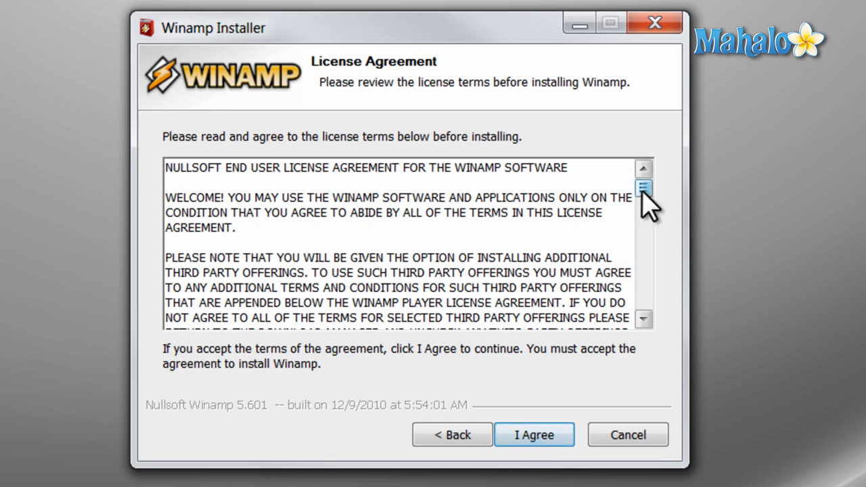
drag(644, 188, 644, 229)
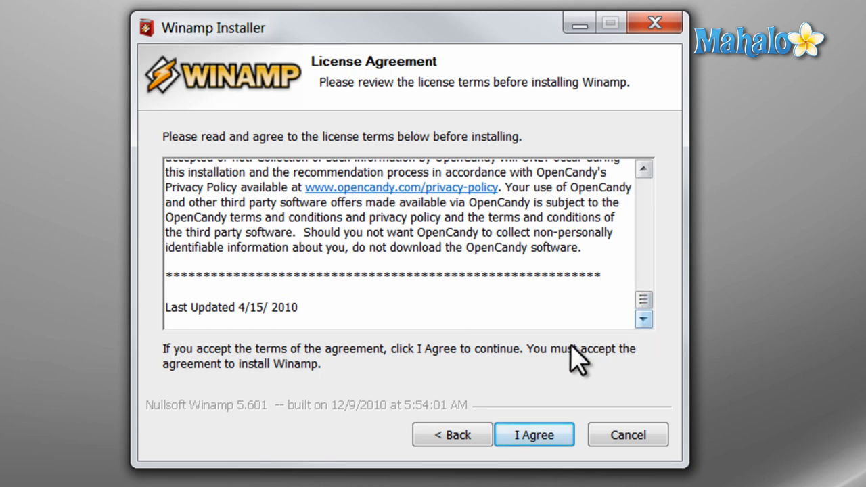
click(533, 434)
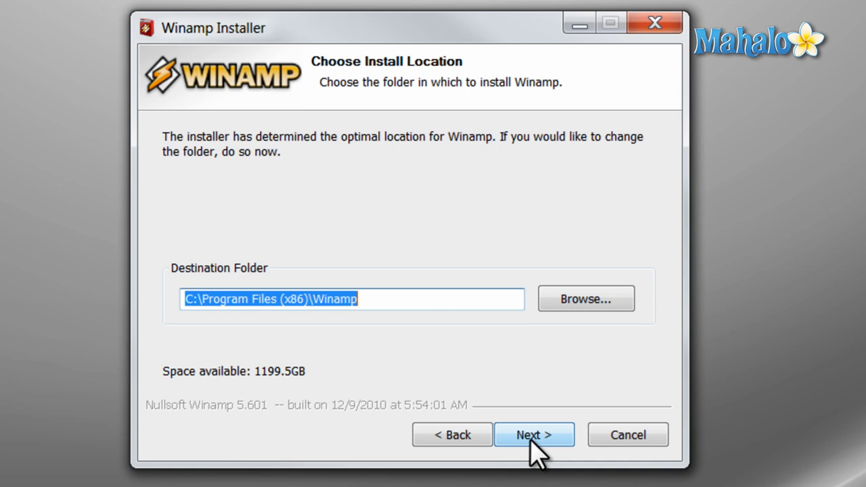
click(304, 299)
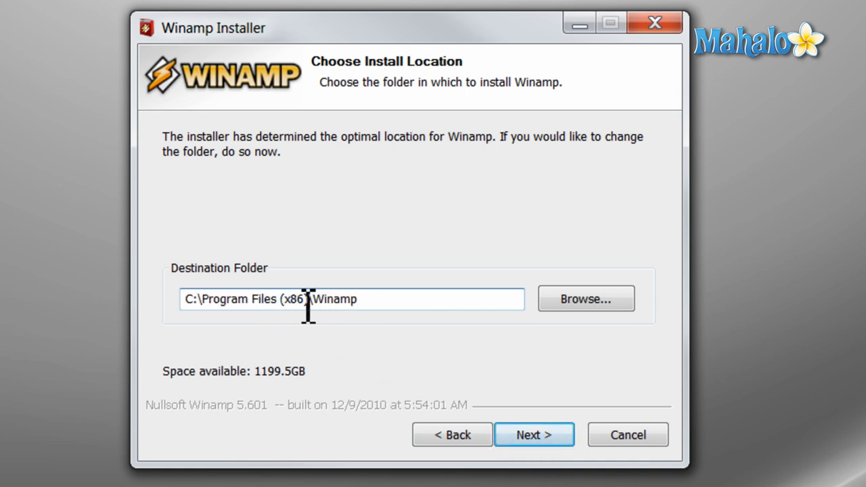
mouse_move(403, 310)
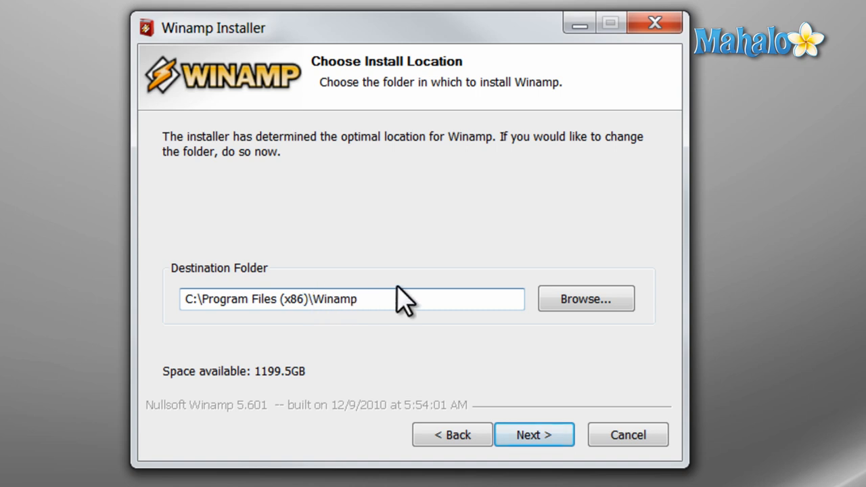
click(398, 299)
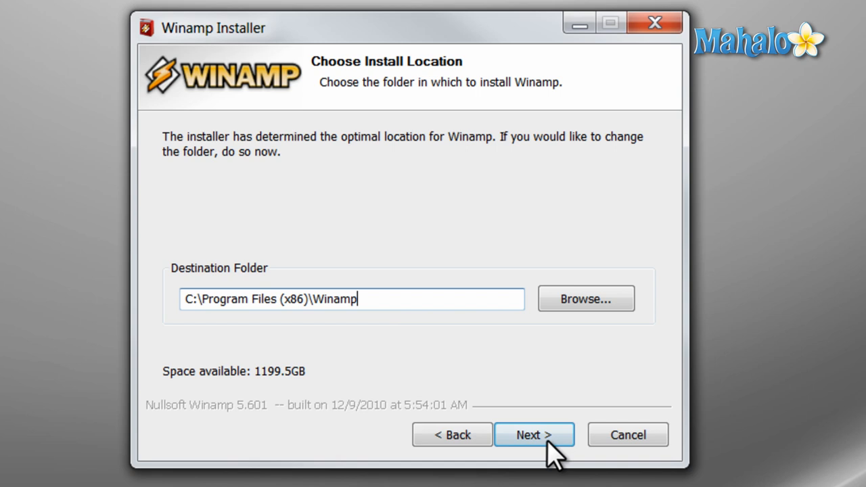
Step: Keep the default install location and continue with the custom components, excluding Winamp Agent and Detector Plug-in
click(535, 435)
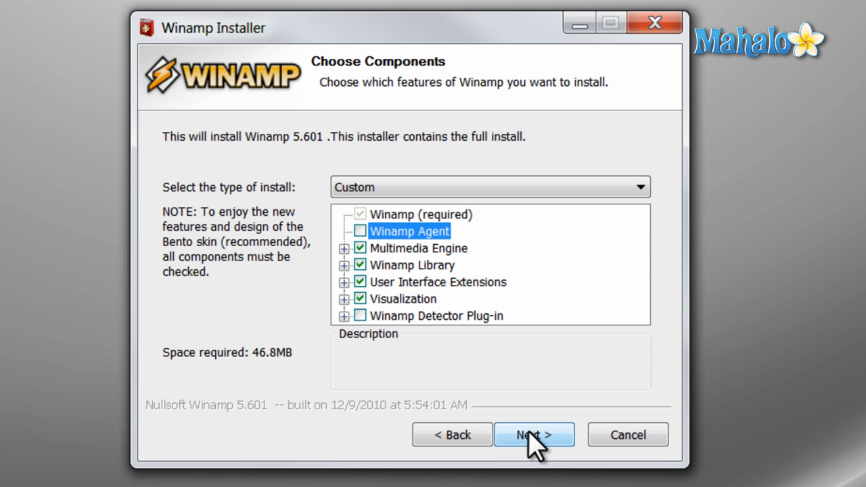
click(533, 434)
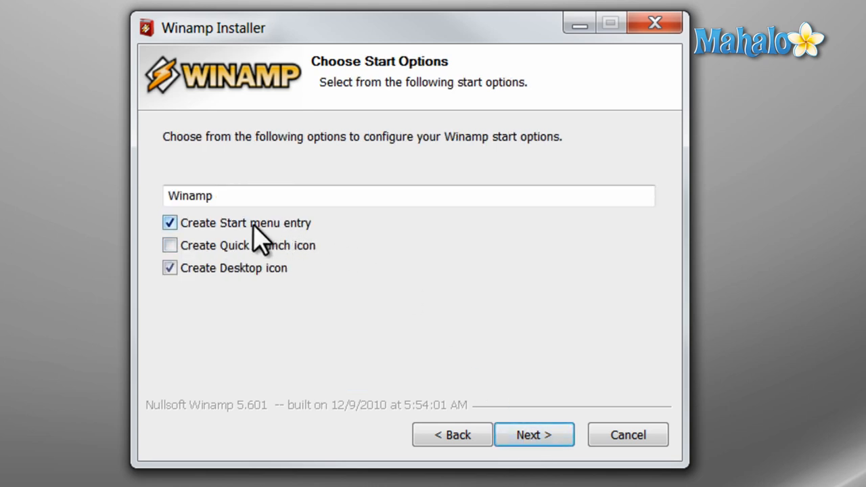
Step: Keep Start menu entry and Desktop icon enabled with Quick Launch icon left unchecked
click(274, 195)
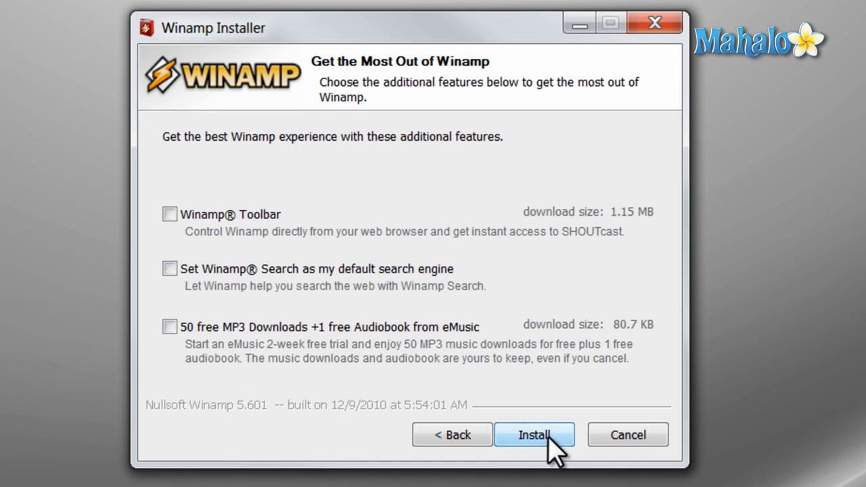
Step: Start installing Winamp with the Toolbar, Search and eMusic offers declined
click(535, 435)
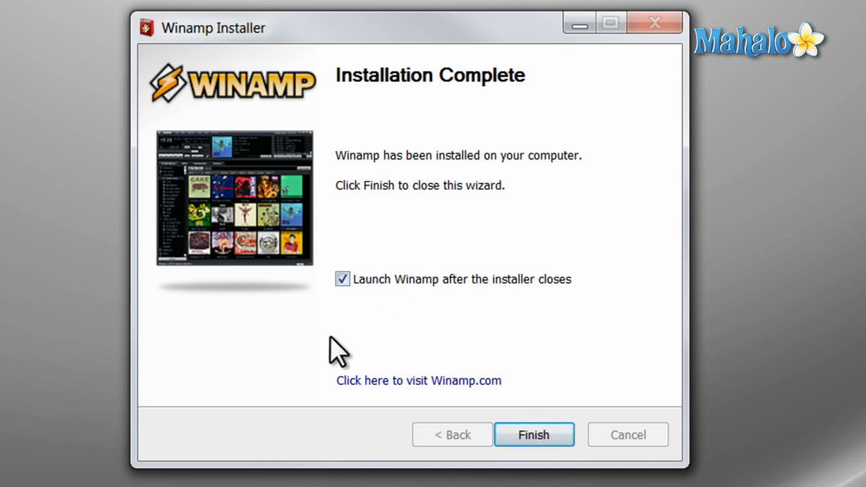
mouse_move(373, 329)
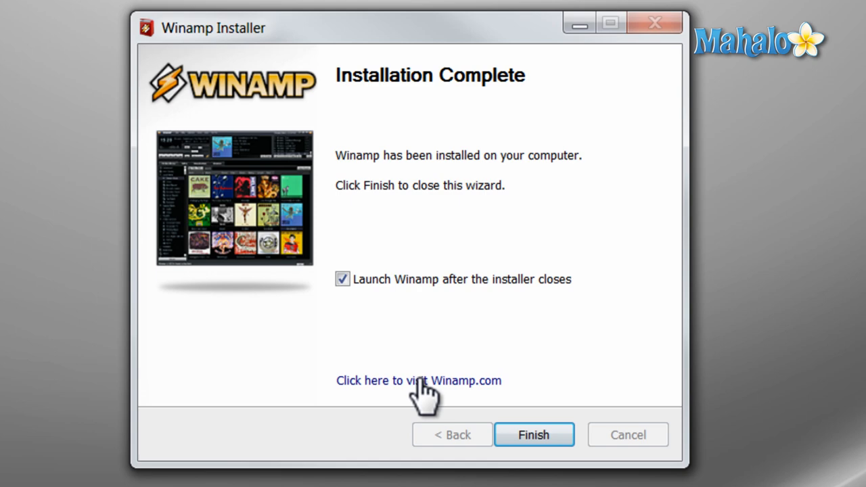
mouse_move(504, 377)
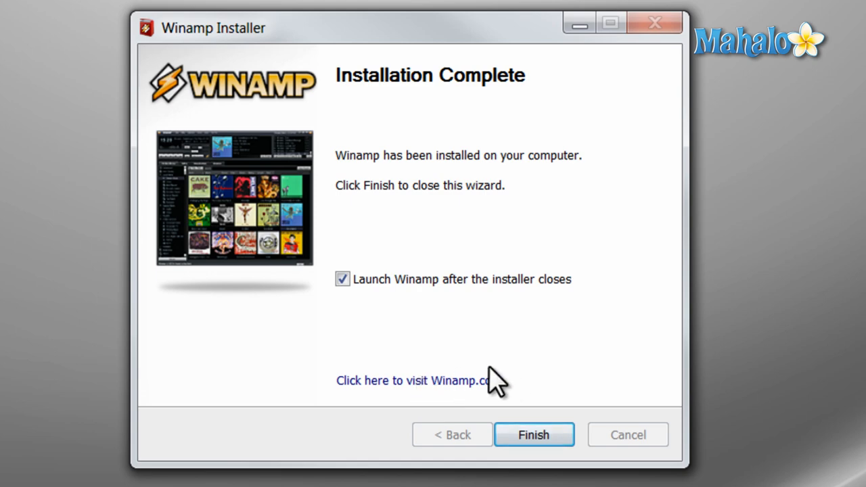
Step: Finish the completed installation and close the installer window
click(534, 434)
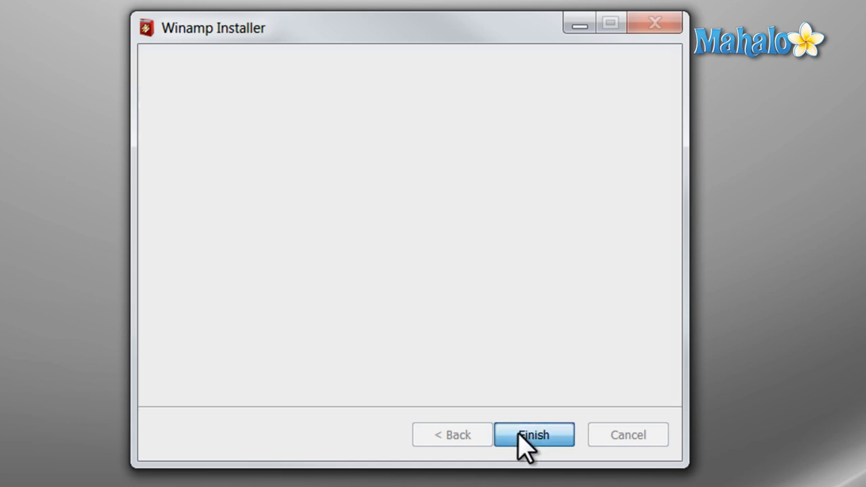
click(533, 434)
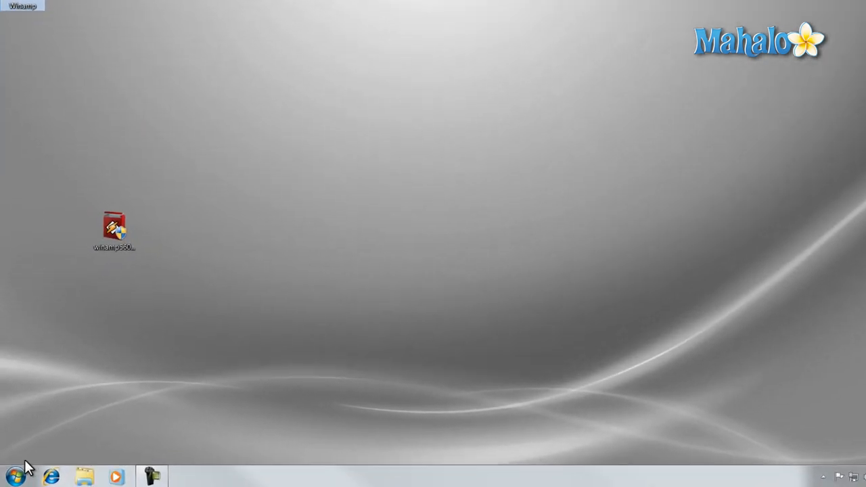
Step: Show All Programs in the Start menu to find the new Winamp folder
click(14, 472)
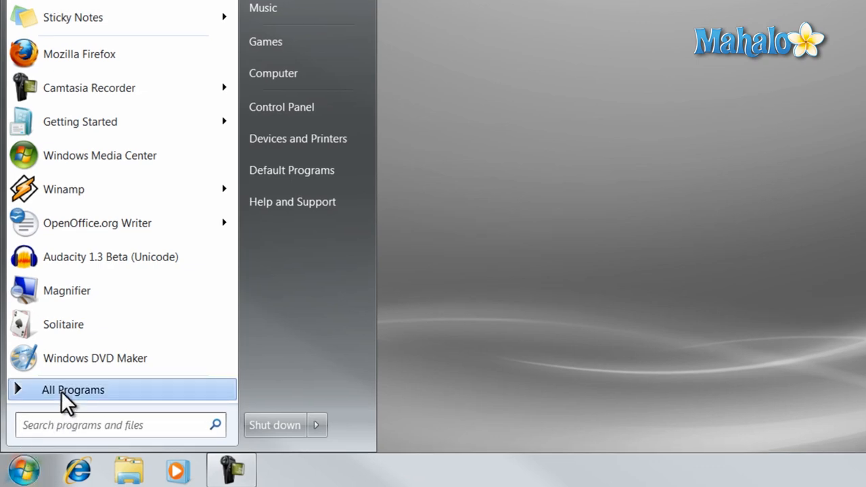
click(73, 390)
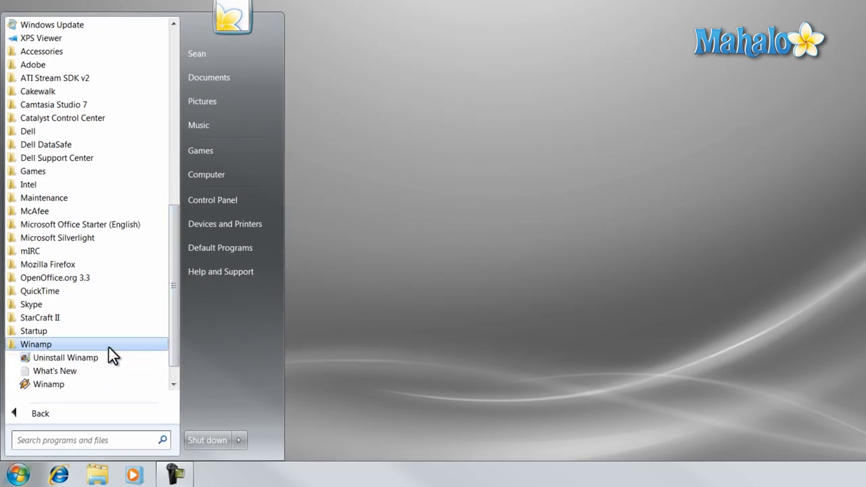